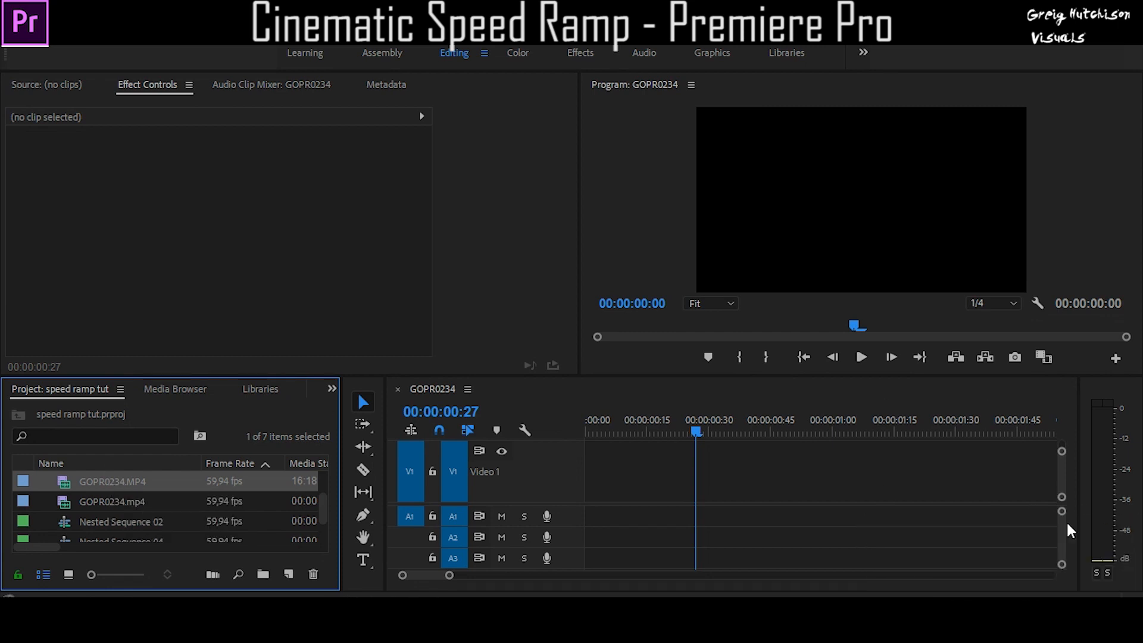
mouse_move(91, 485)
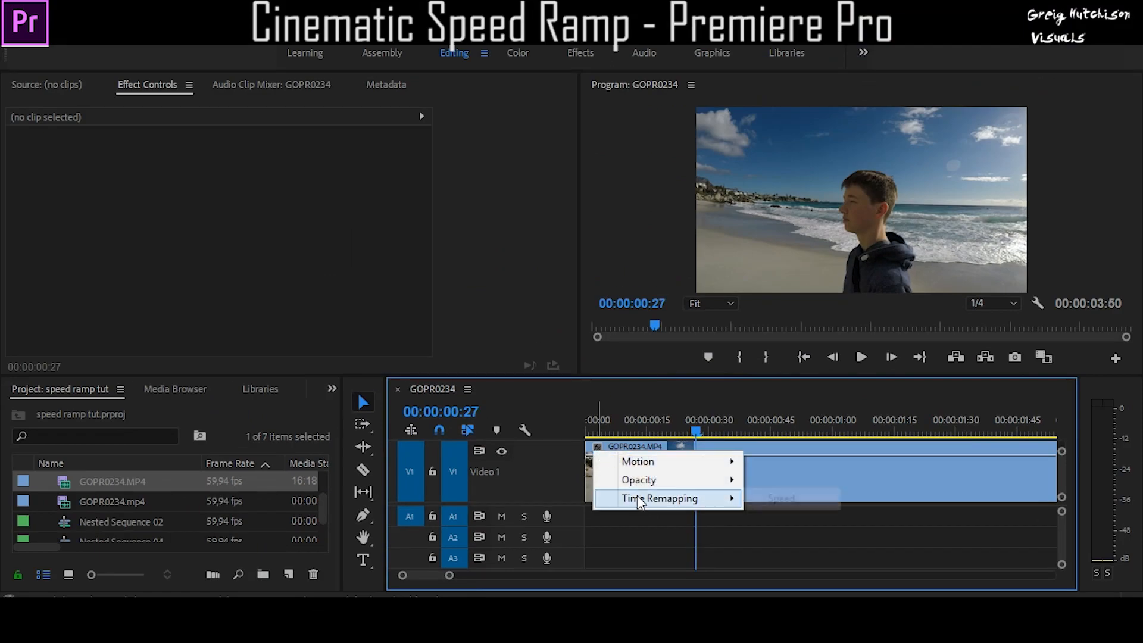
Show the beach clip's Time Remapping speed line and scrub to locate the ramp points
left_click(764, 509)
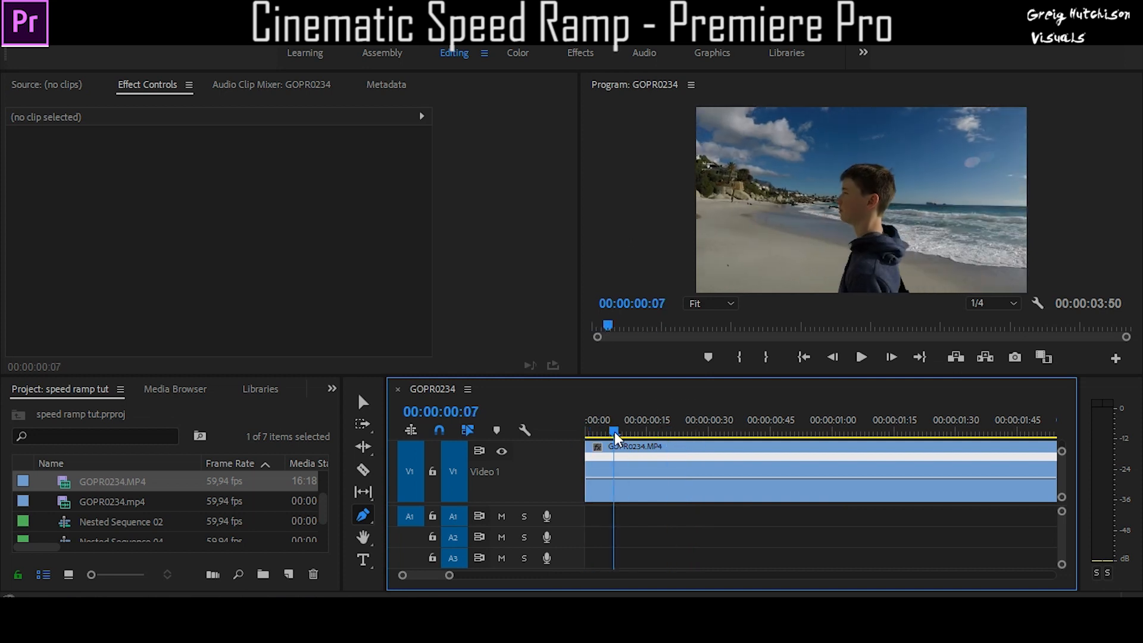
left_click_drag(612, 431, 674, 431)
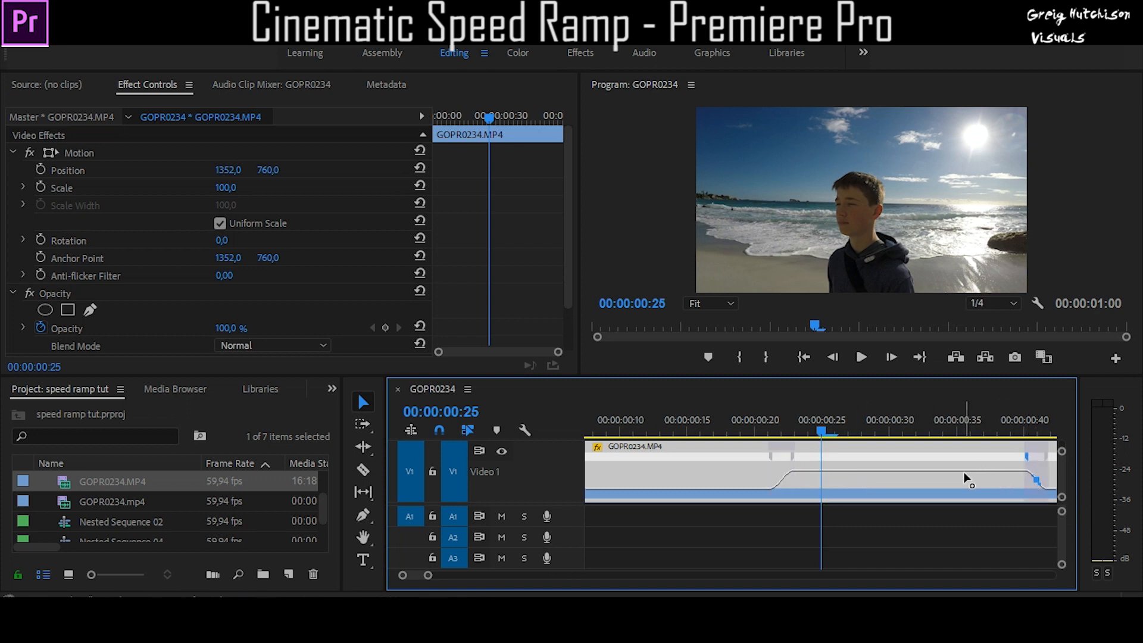
Scrub the playhead past the fast section and back before the ramp to review it
left_click(999, 429)
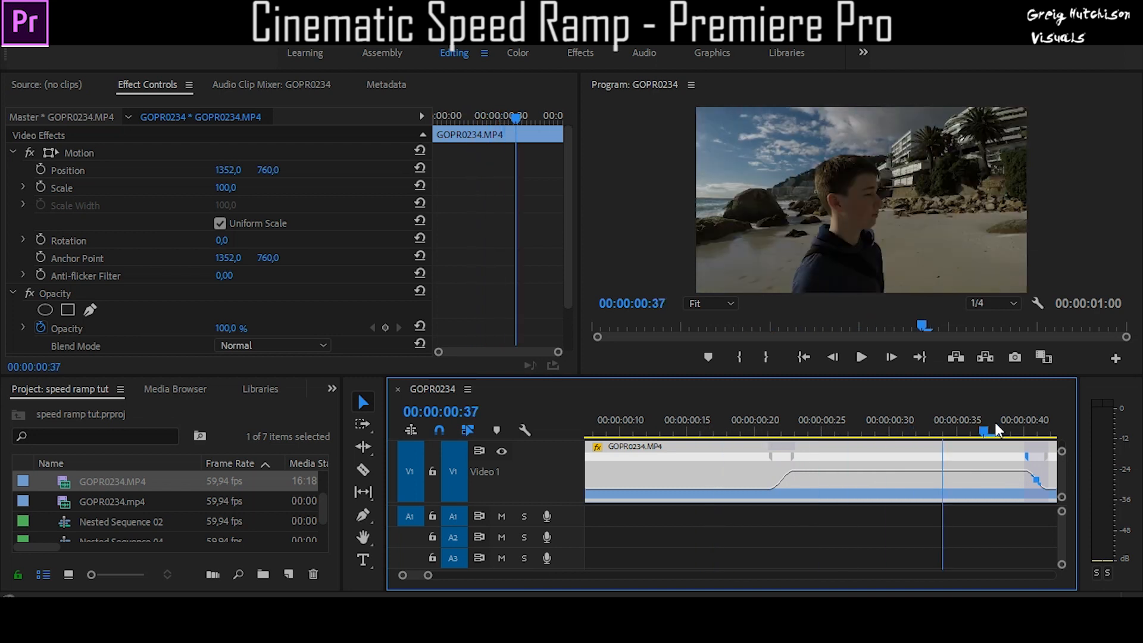
left_click(670, 429)
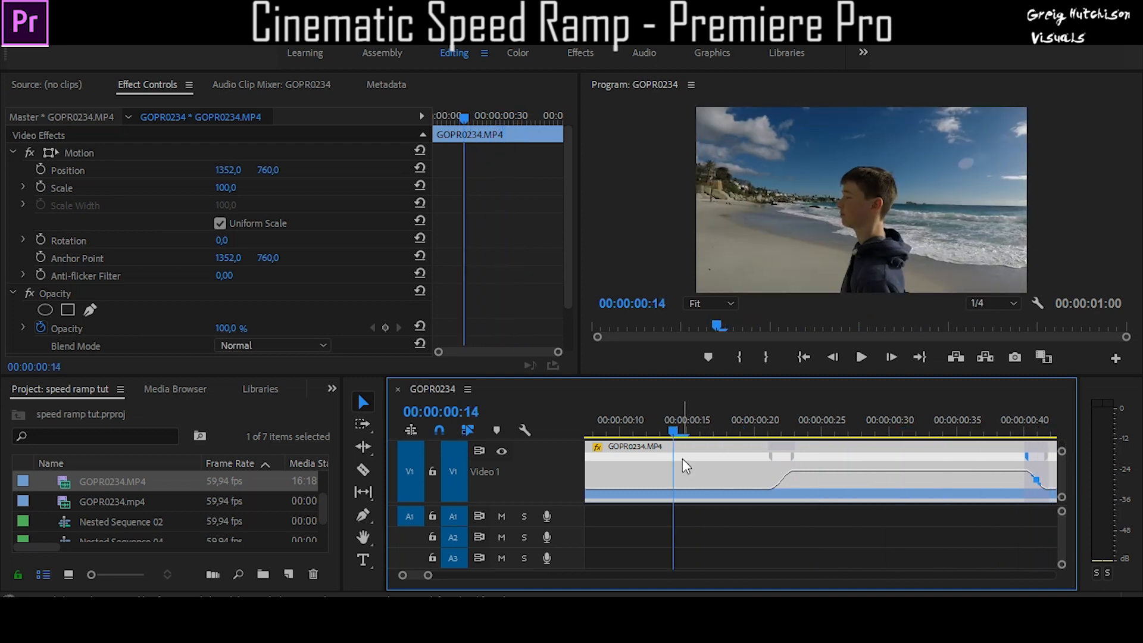
mouse_move(686, 467)
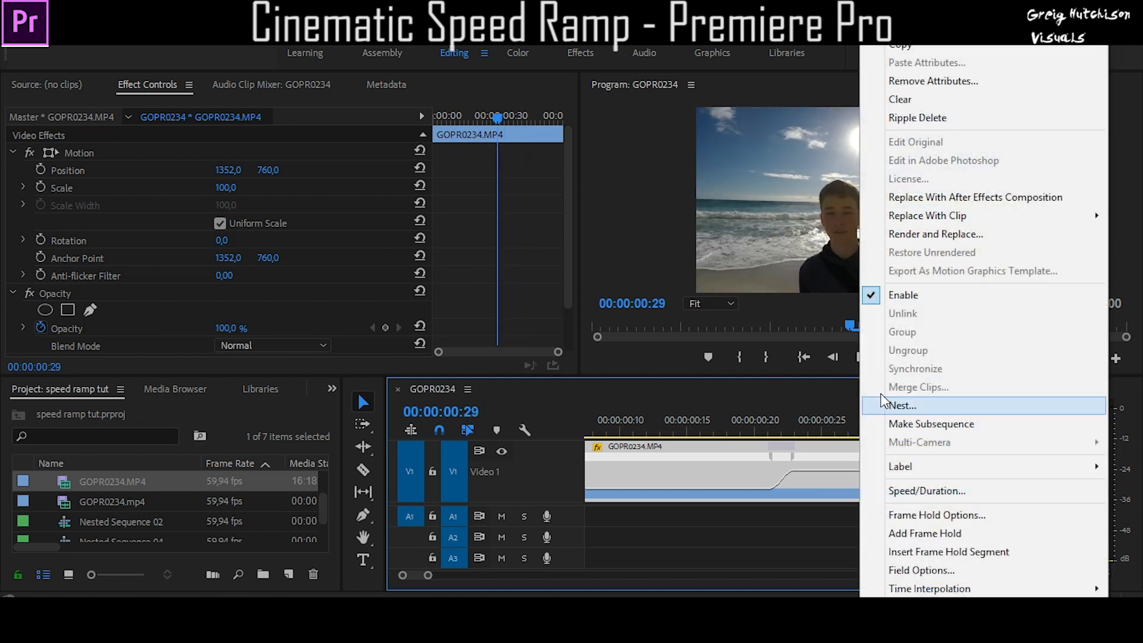
Nest the ramped clip as Nested Sequence 06 and show its speed keyframe line
left_click(902, 405)
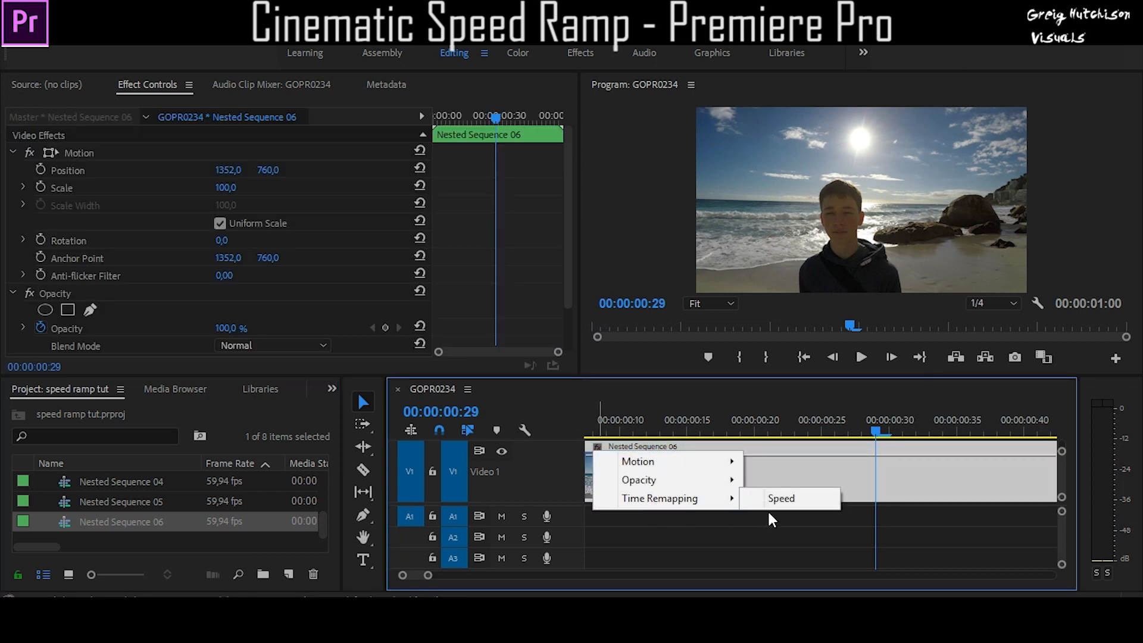
left_click(781, 498)
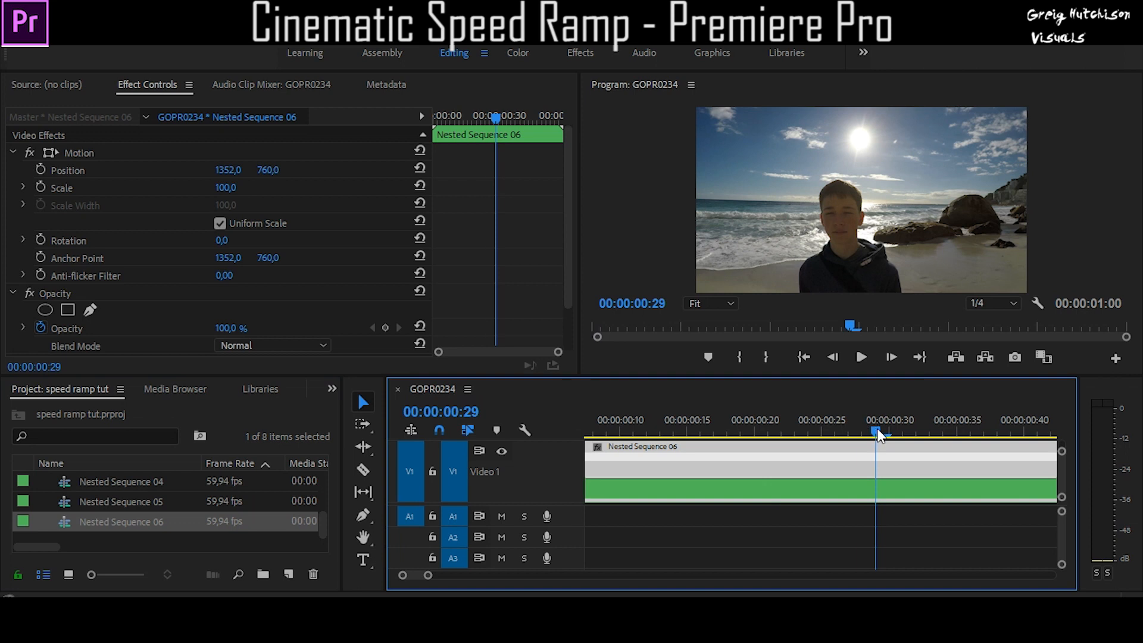
left_click_drag(879, 435, 781, 435)
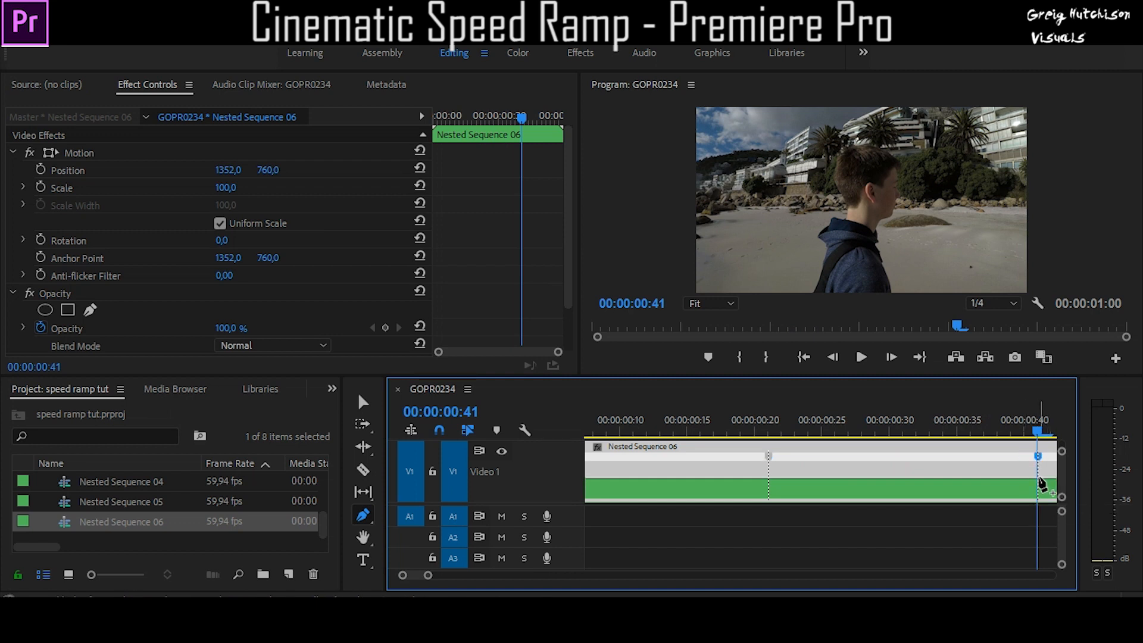
Add speed keyframes at the fast section's start and end, then reach the effects list
left_click(440, 429)
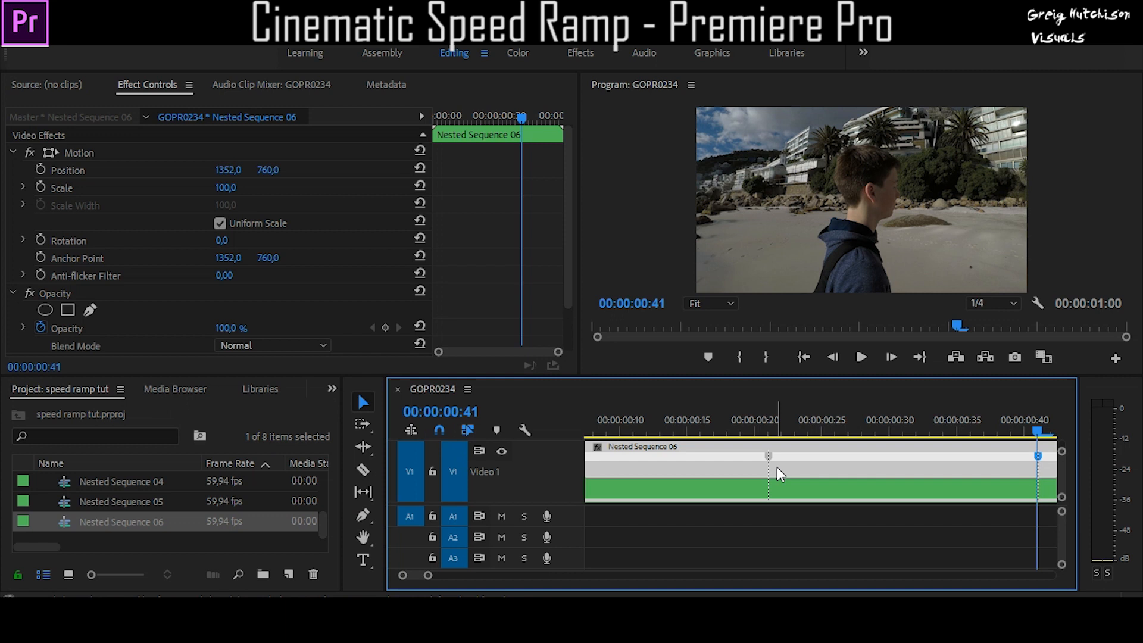
left_click(580, 52)
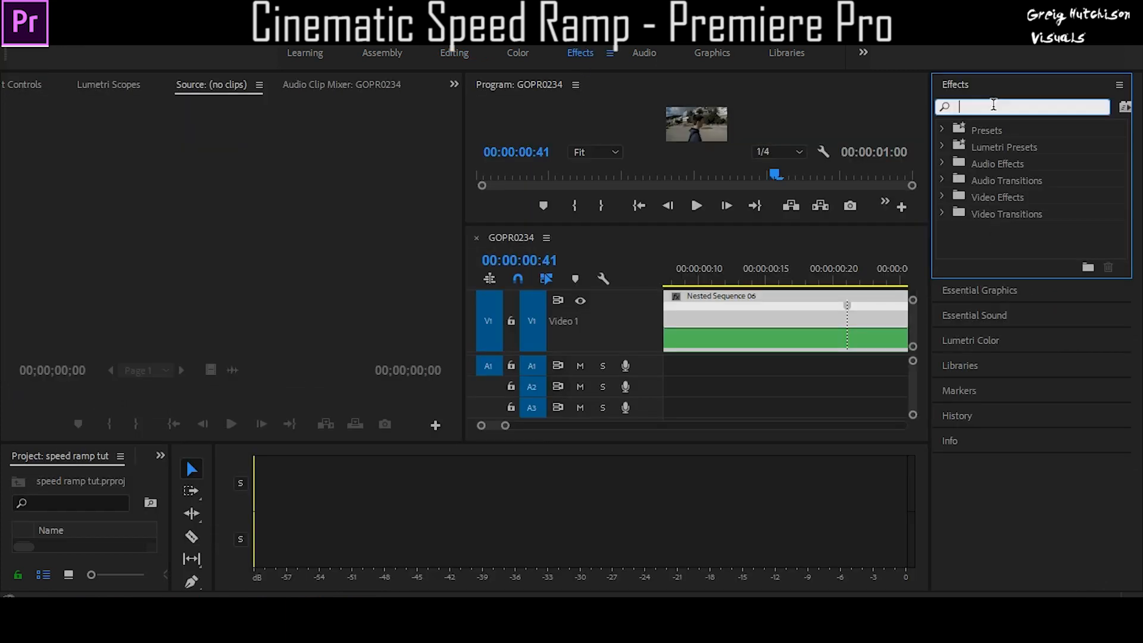
Search the Effects panel for 'directional blur'
type("directional blur")
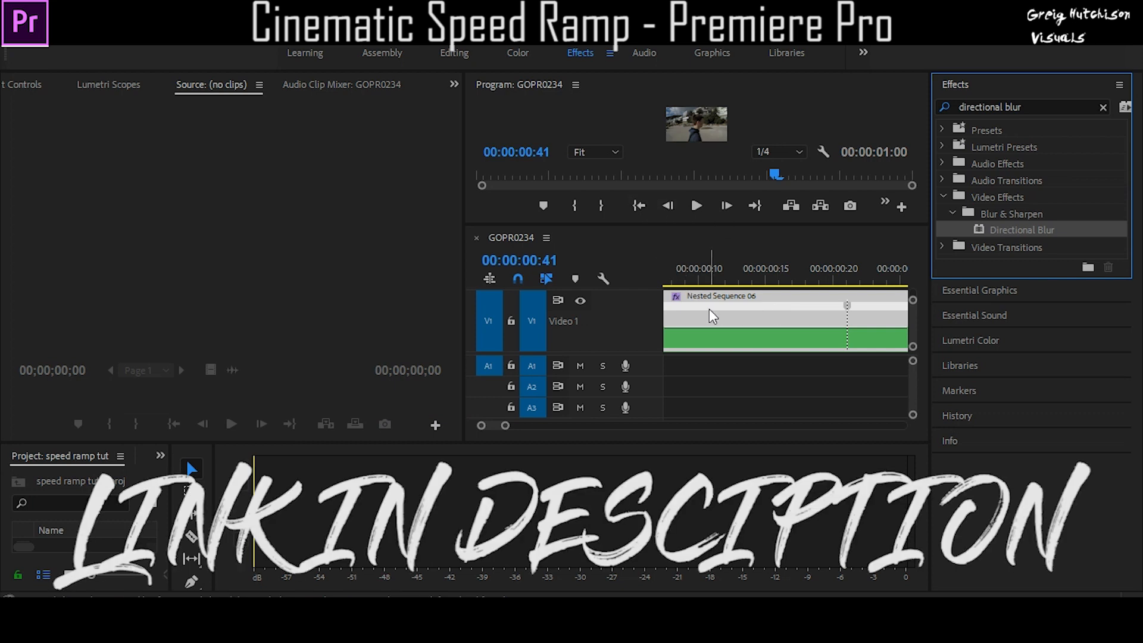
mouse_move(487, 136)
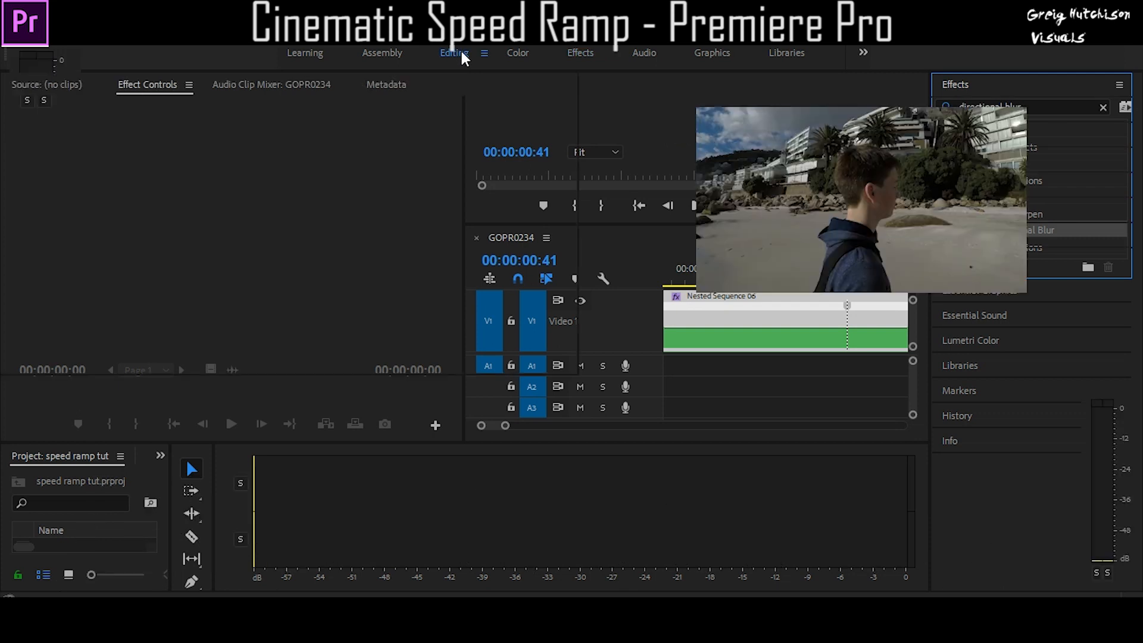
Return to the Editing workspace and reveal Directional Blur in Effect Controls
left_click(454, 52)
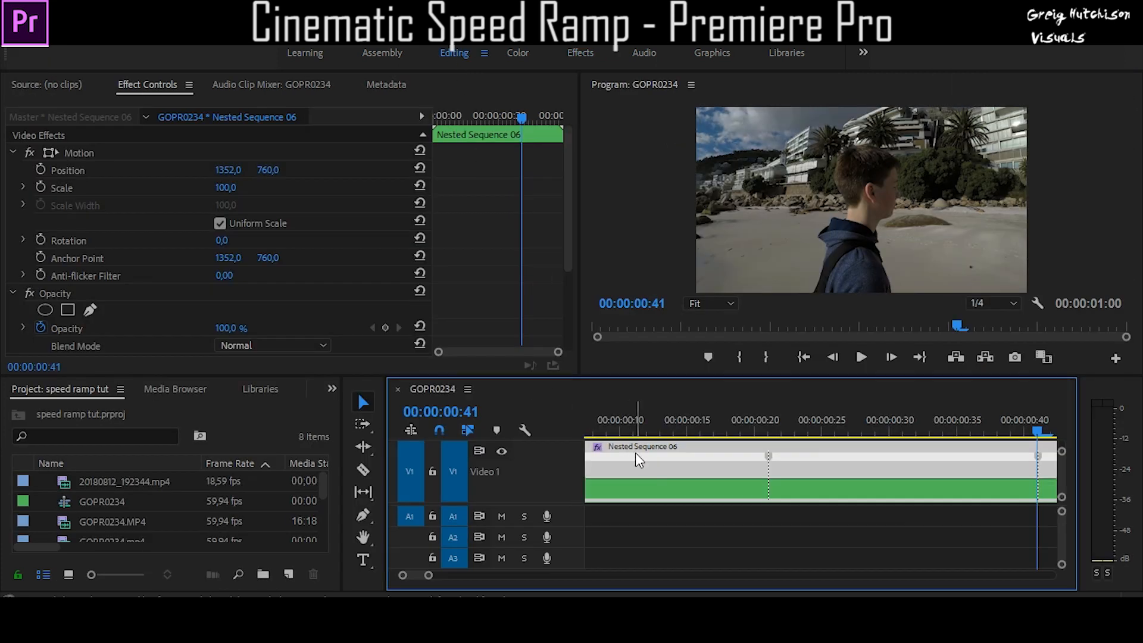
scroll("down", 3)
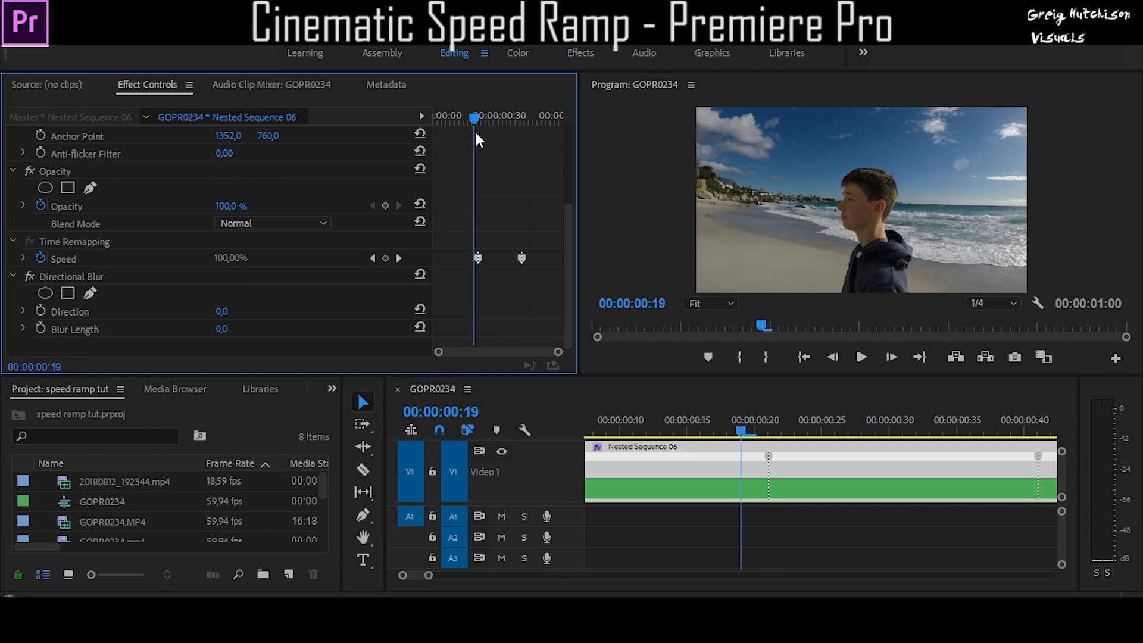
mouse_move(57, 329)
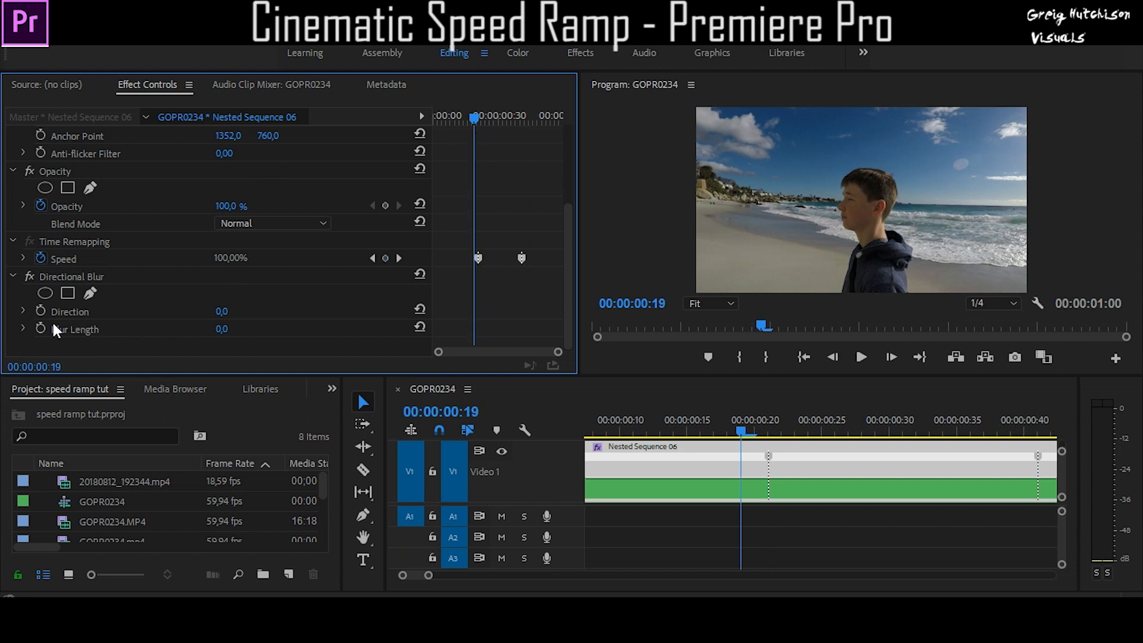
Keyframe Blur Length from 0 up to 25 at the fast section and preview the blur
left_click(40, 328)
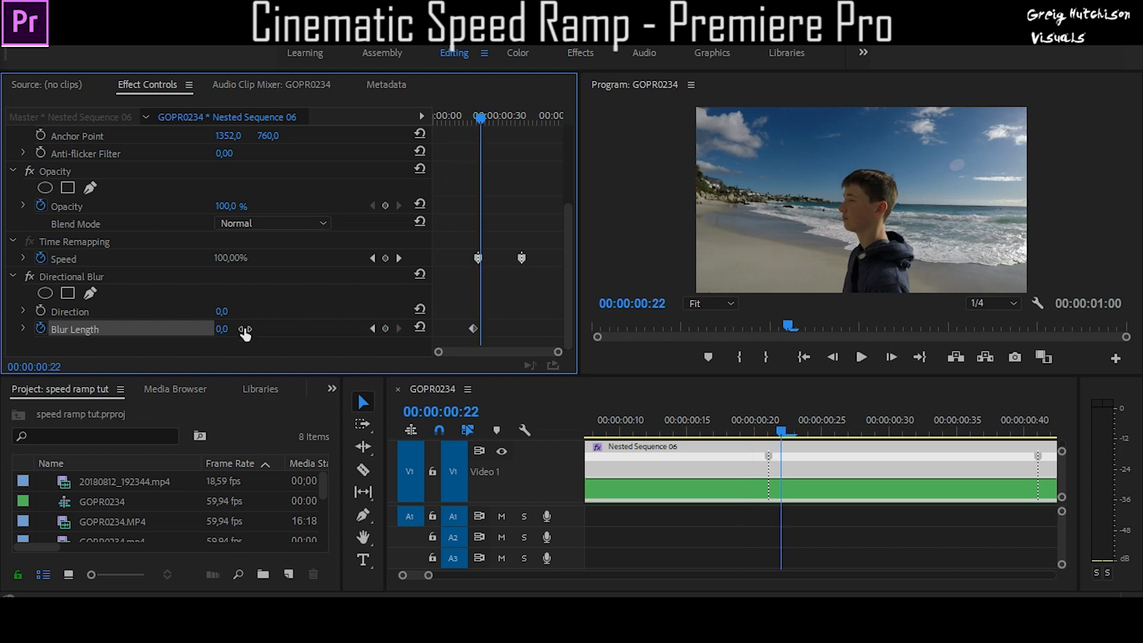
left_click_drag(223, 328, 262, 329)
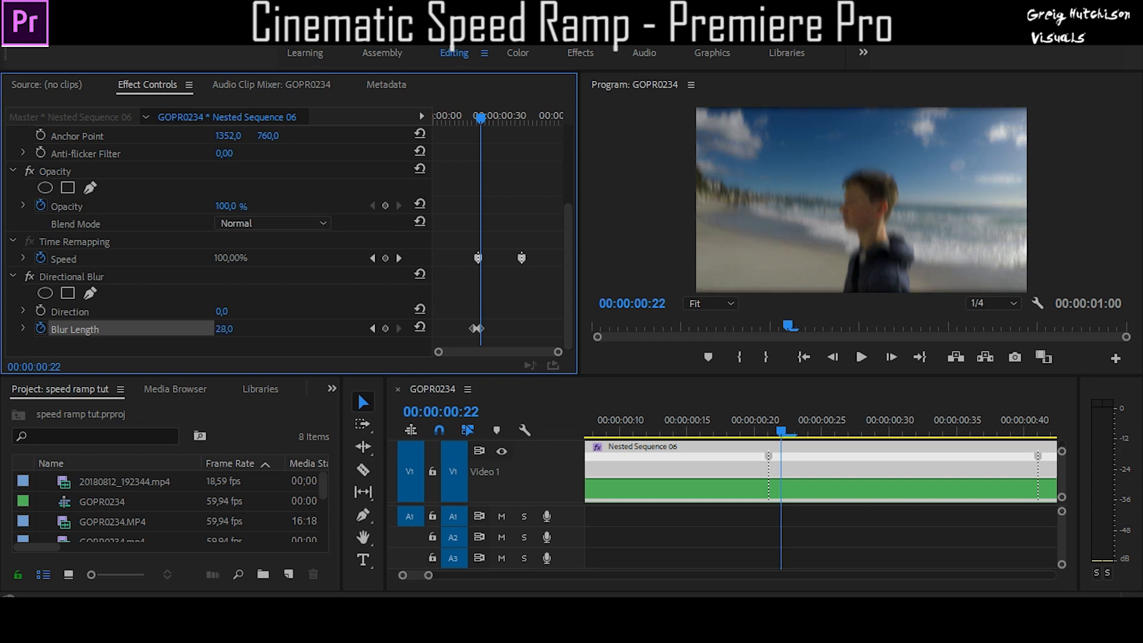
left_click_drag(226, 328, 212, 329)
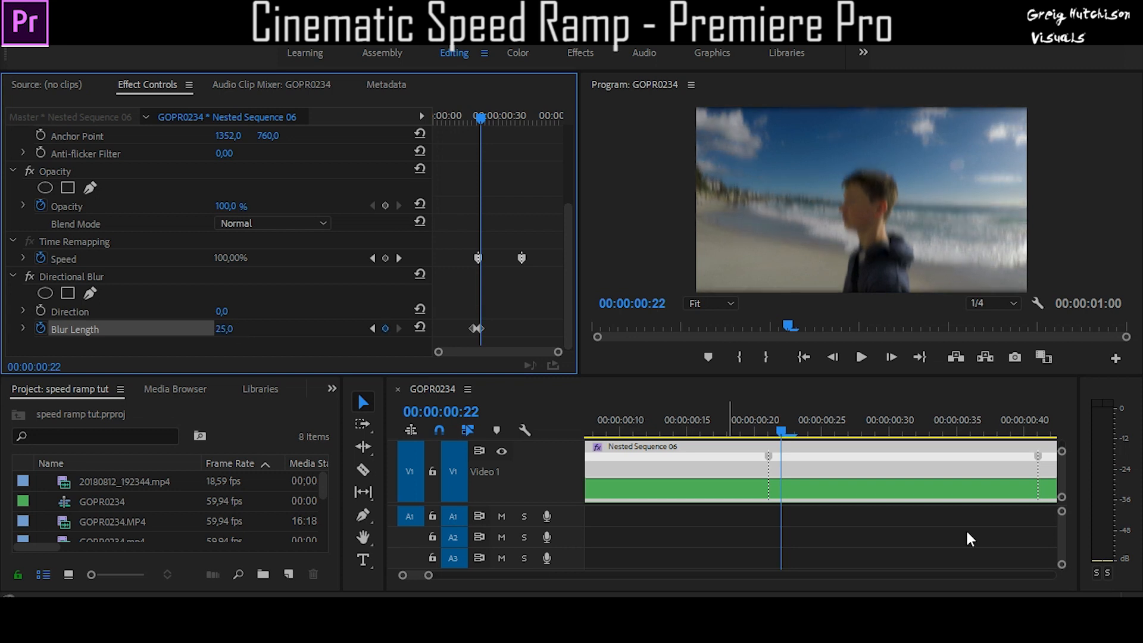
left_click(877, 434)
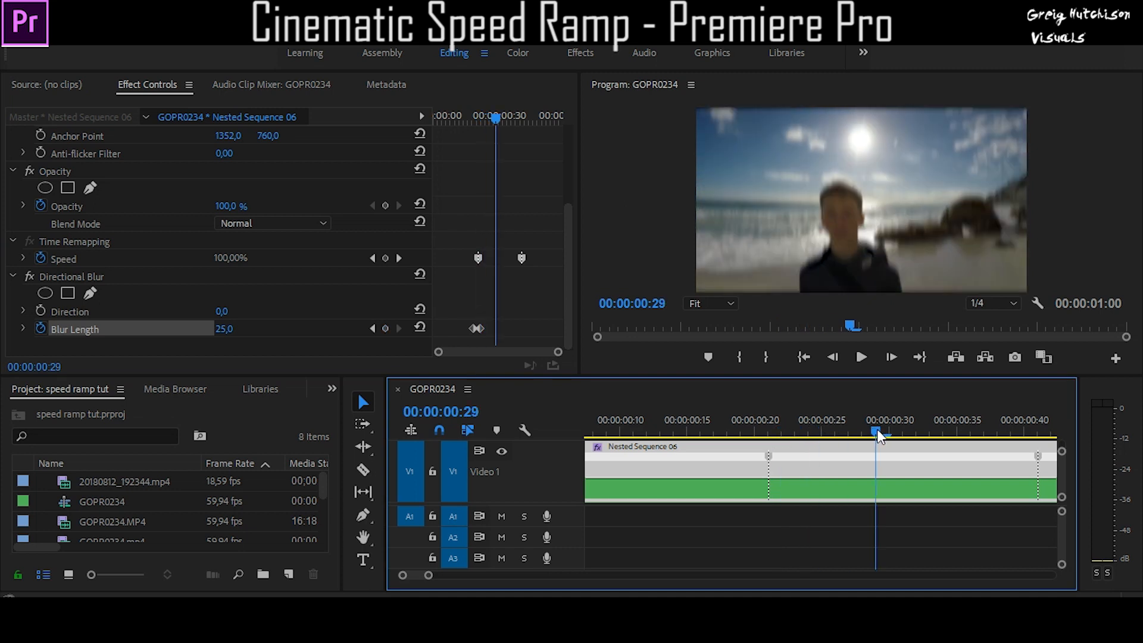
left_click_drag(879, 432, 1038, 432)
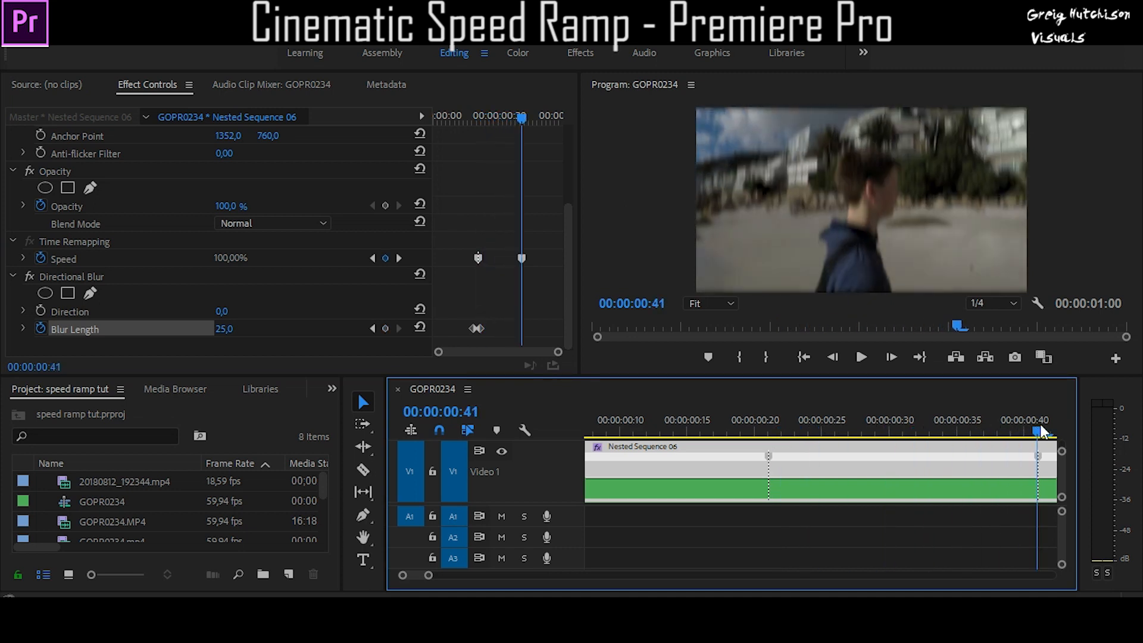